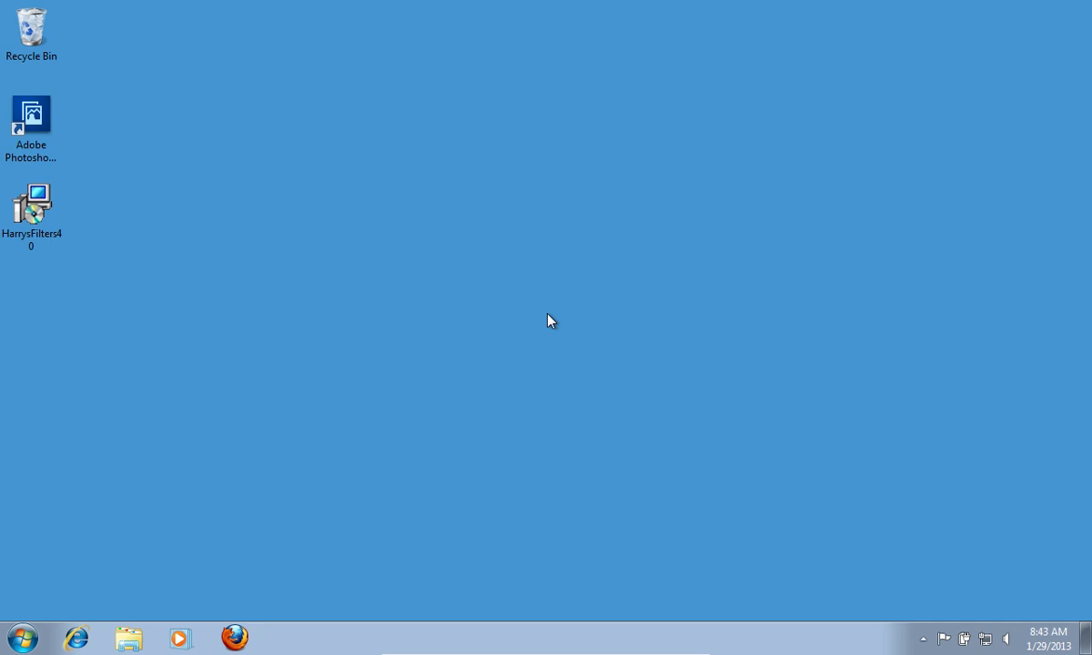
- Launch the HarrysFilters40 installer from its desktop icon
double_click(31, 202)
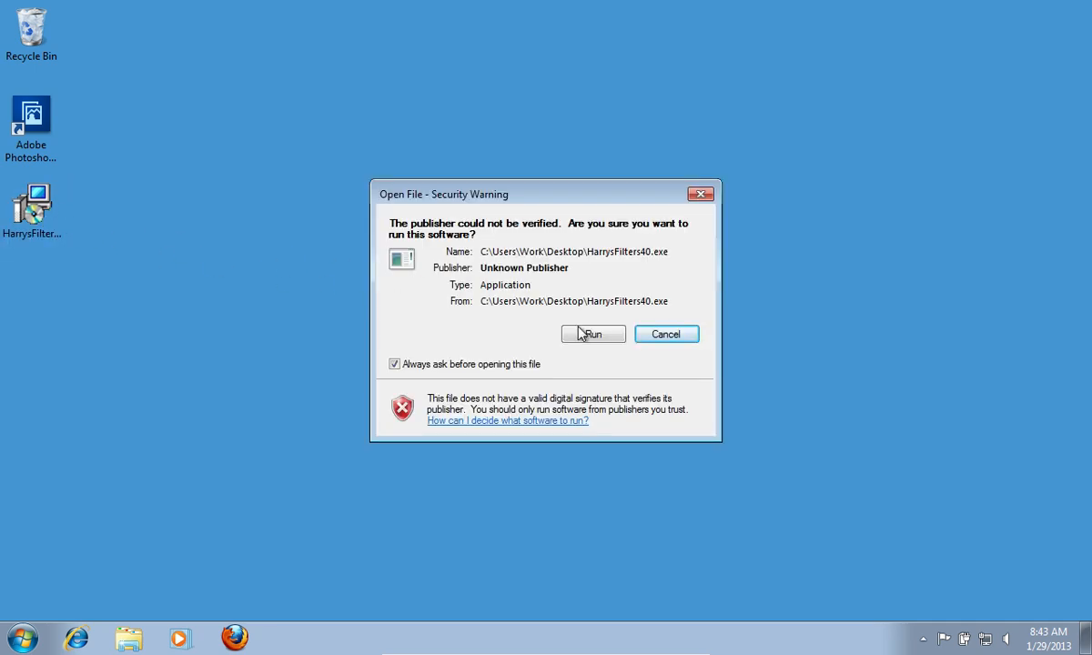
- Allow the unverified installer to run, keep English, and pass the welcome page
click(593, 334)
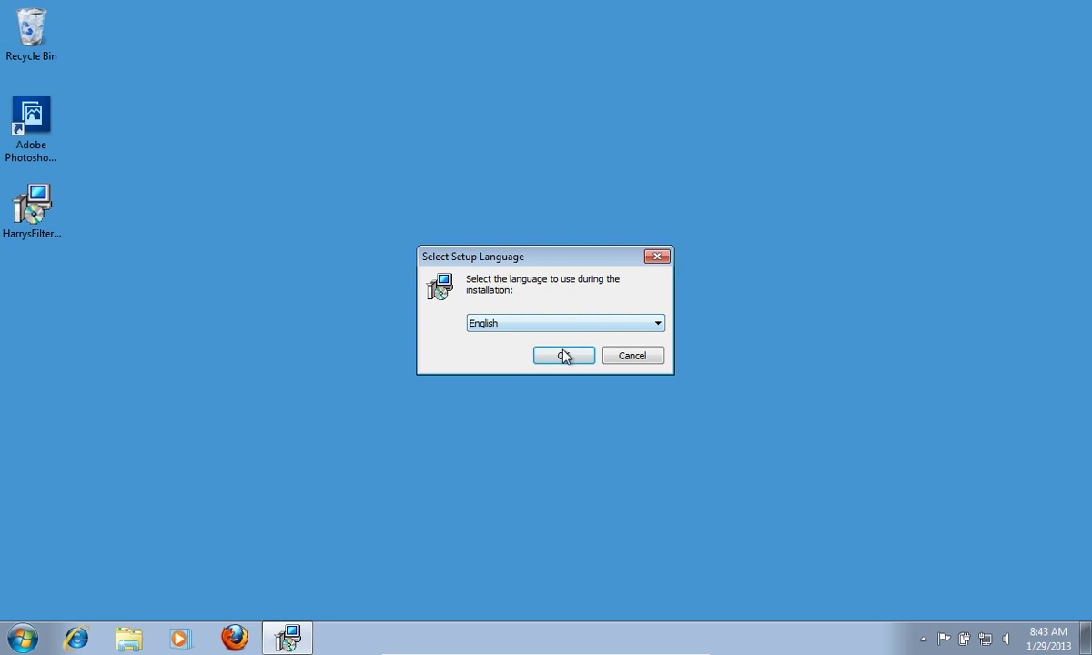
click(564, 355)
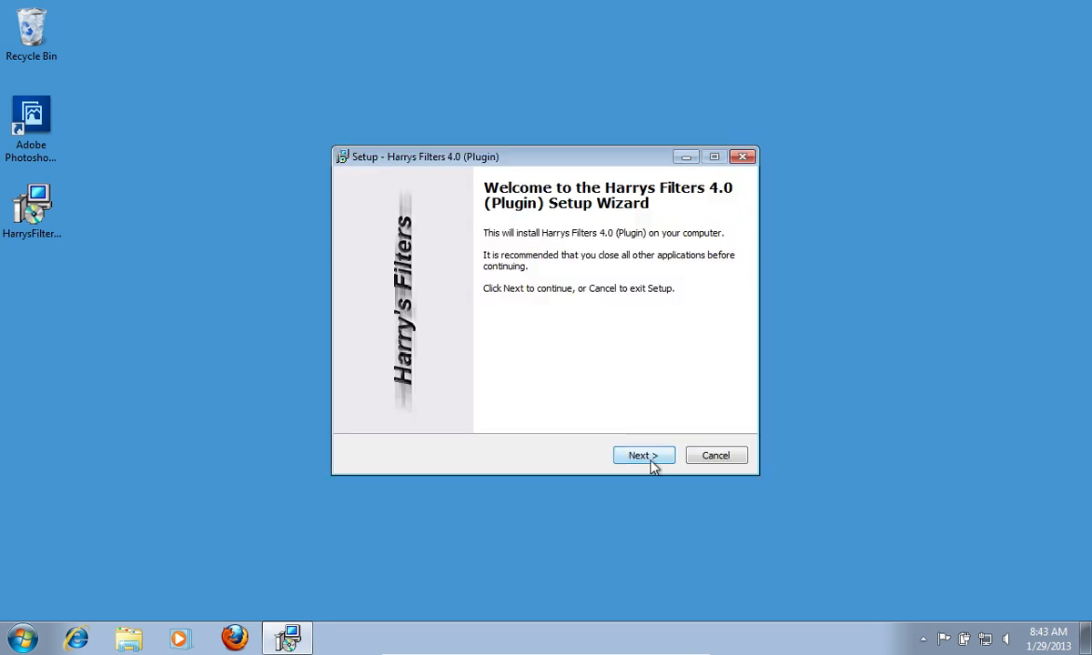
click(643, 455)
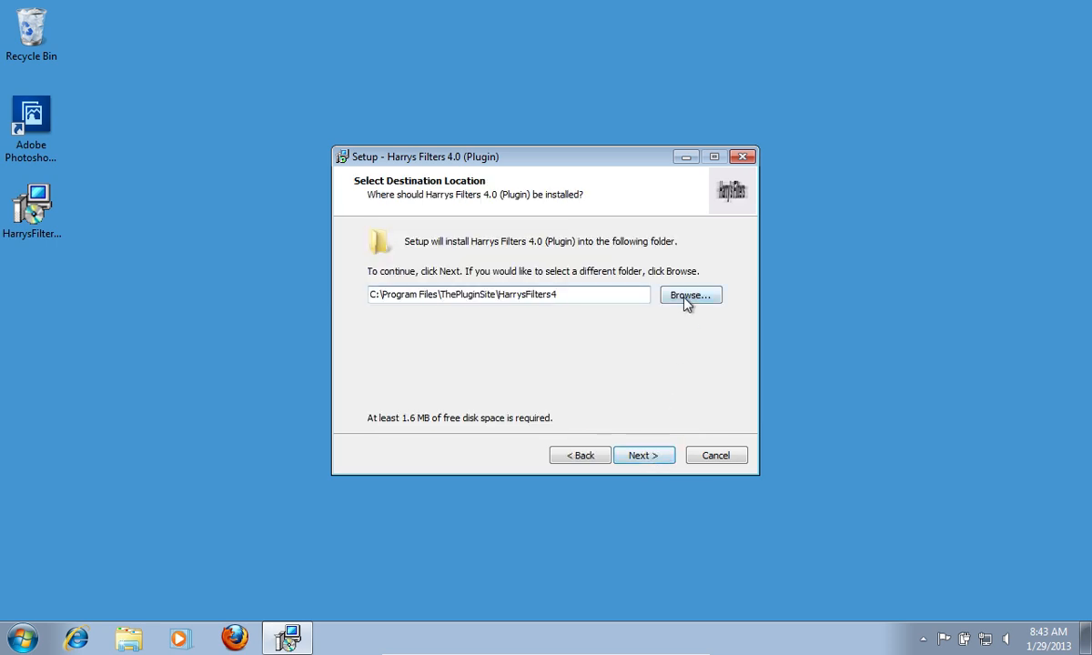
- Set the destination to Photoshop Elements 10's Plug-Ins folder, keeping the default Start Menu folder
click(688, 295)
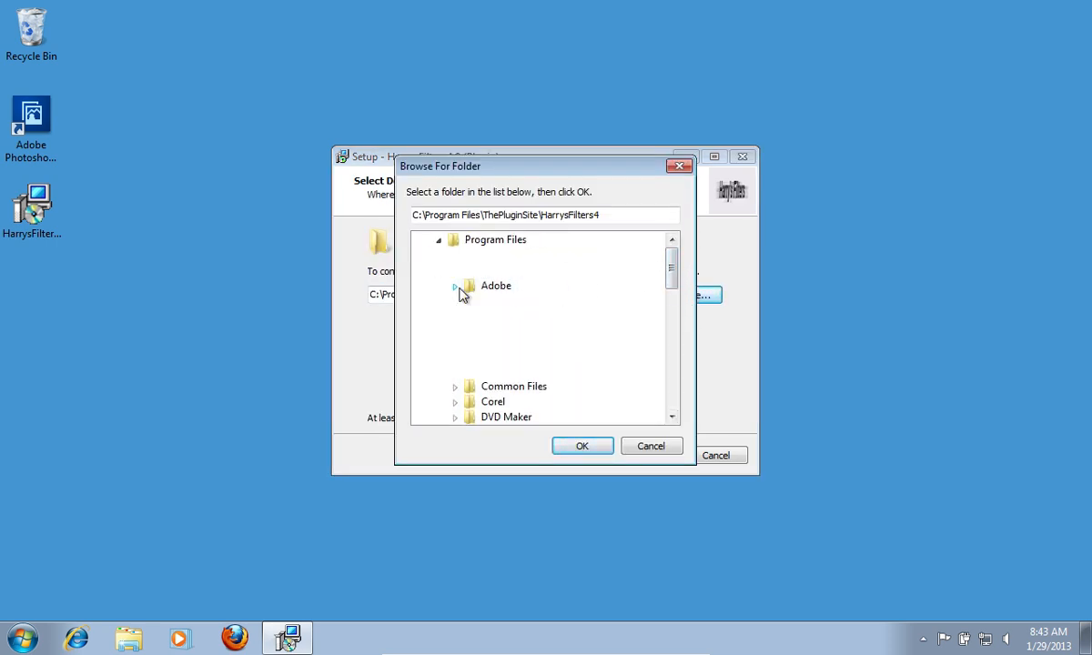
click(532, 362)
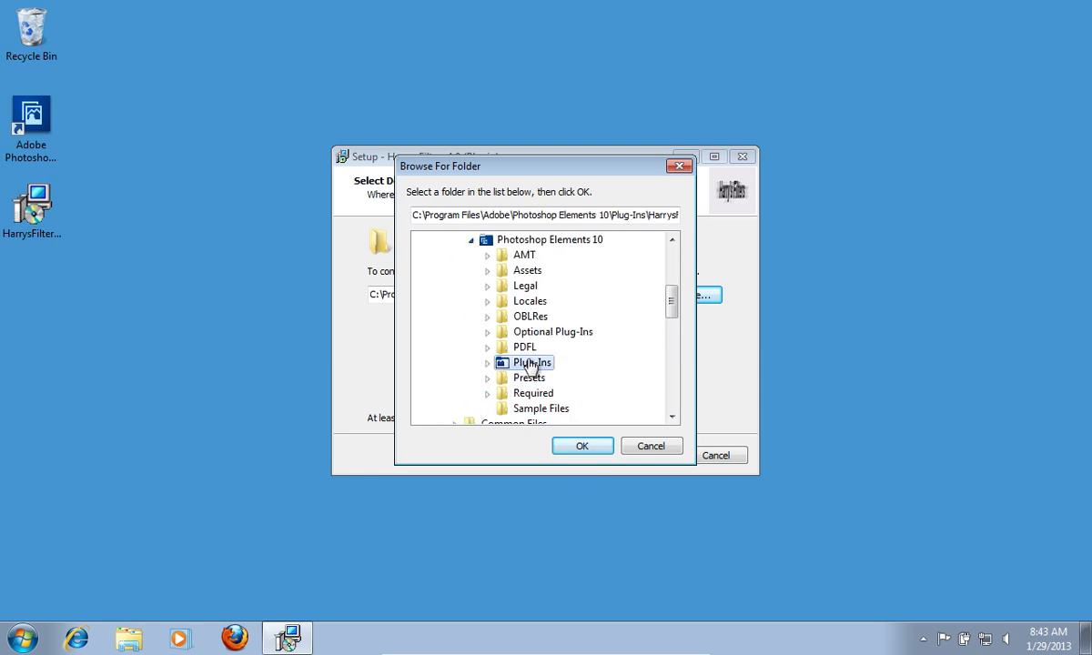
click(581, 446)
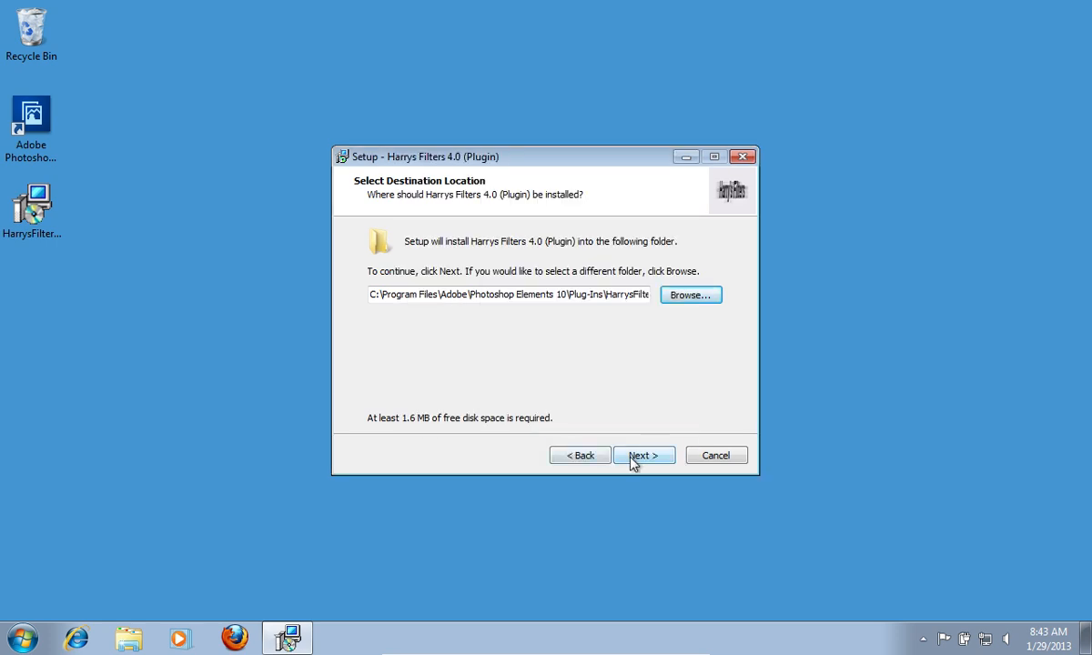
click(644, 455)
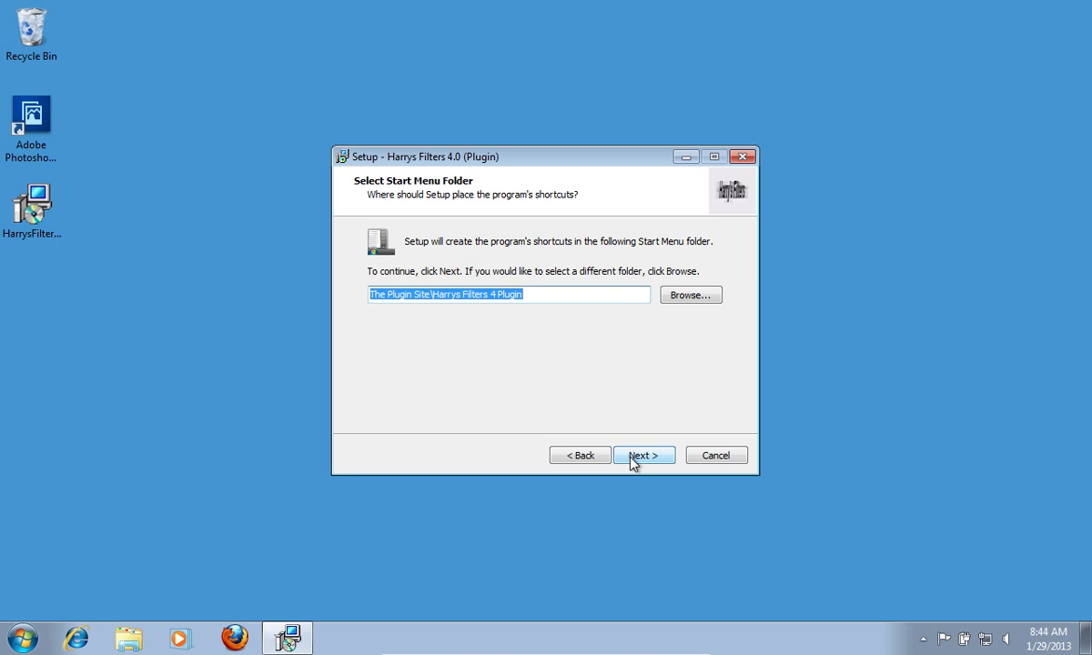
click(643, 455)
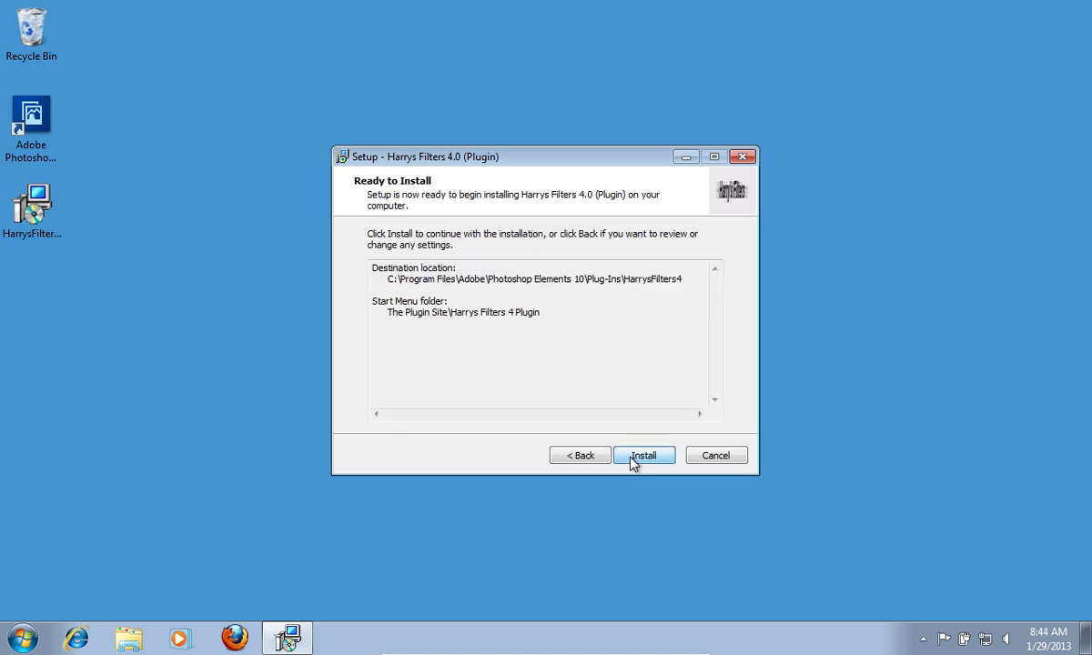
- Install the plugin for Adobe Photoshop Elements 10 instead of Photoshop CS6
click(644, 455)
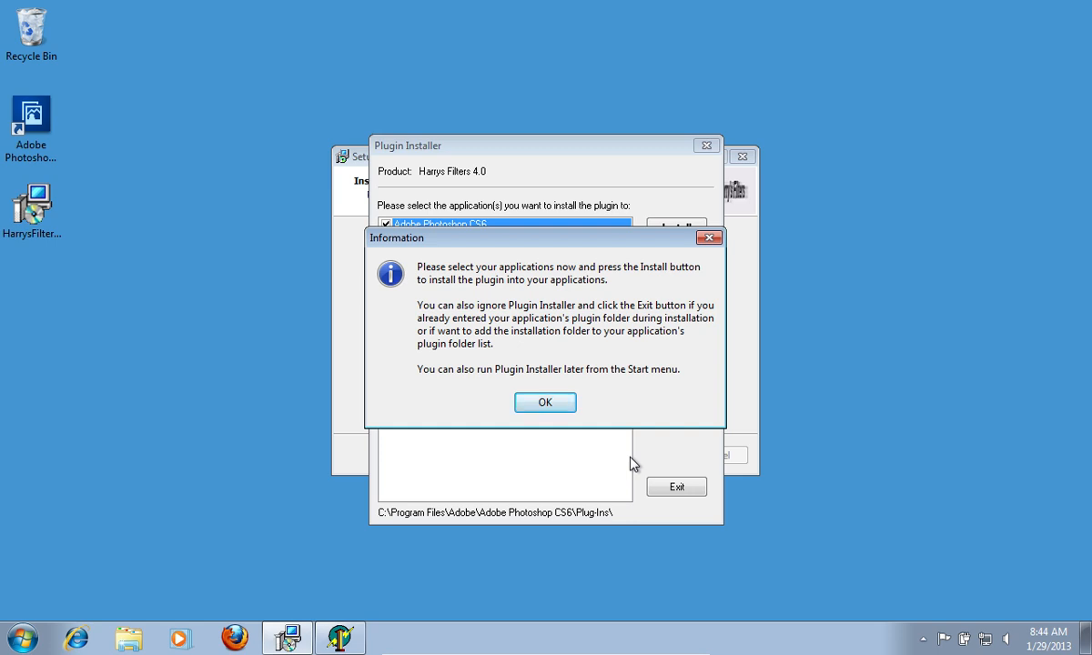
click(544, 402)
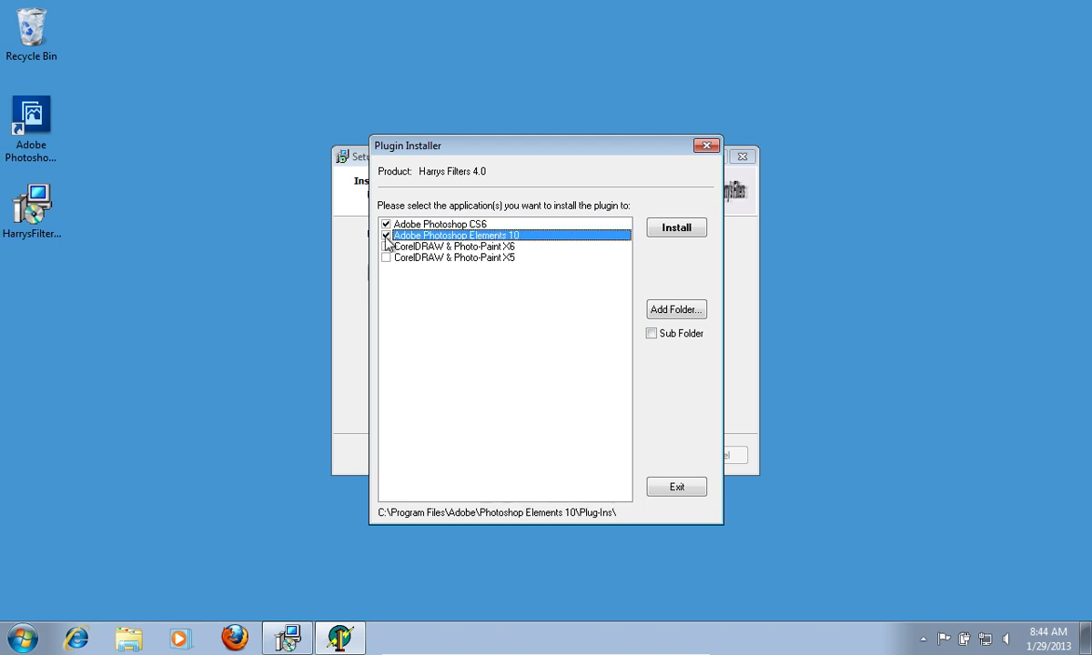
click(385, 224)
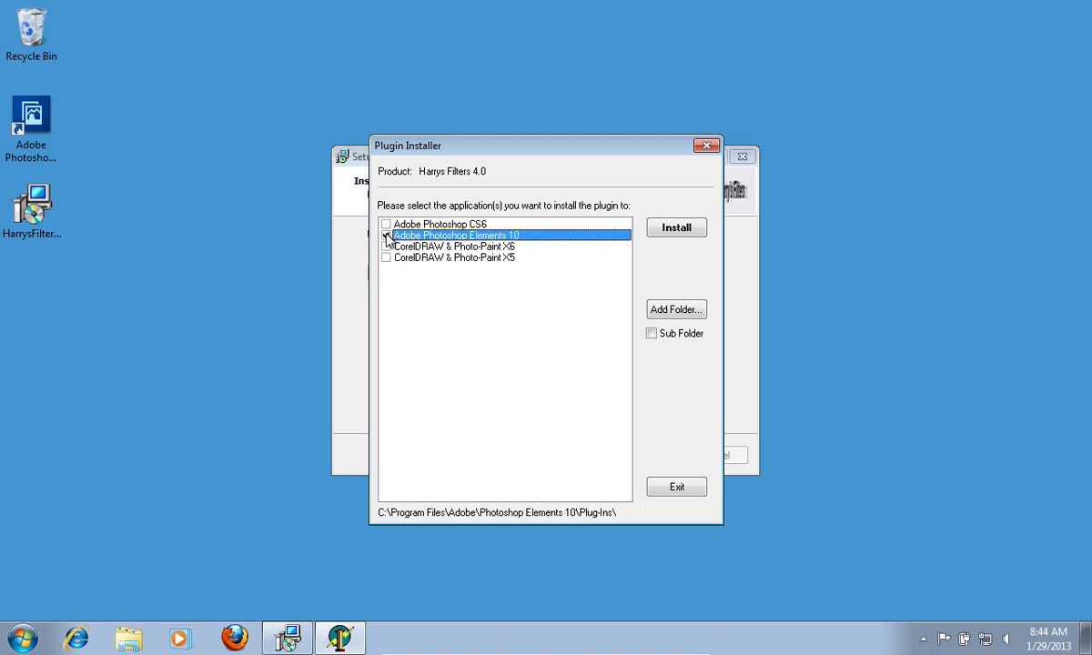
click(386, 235)
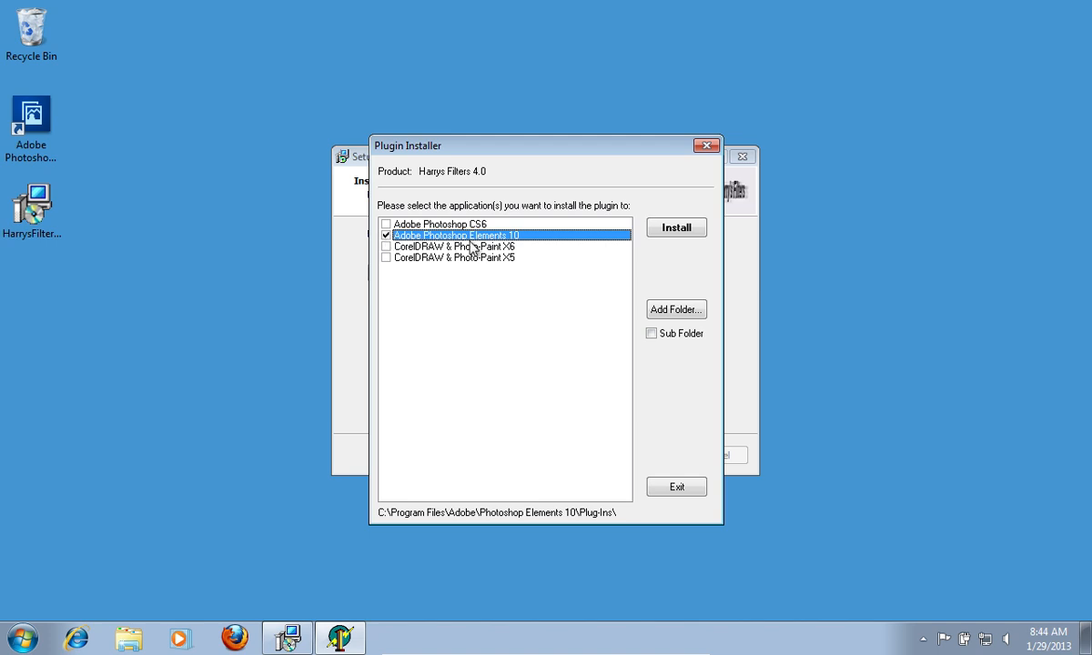
click(675, 228)
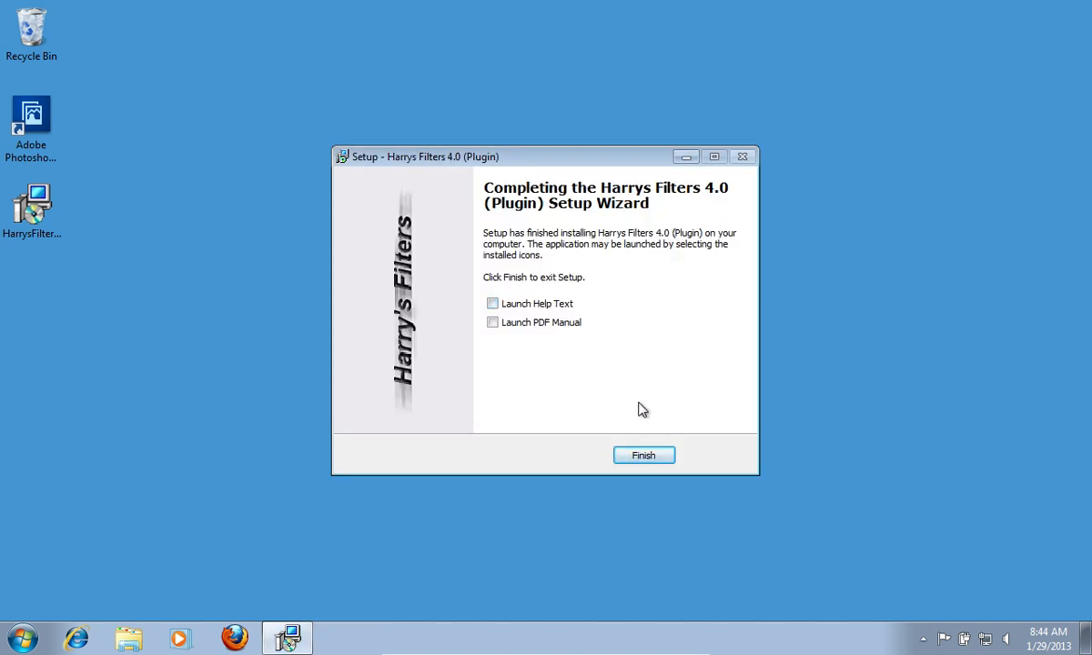
- Finish setup, launch Photoshop Elements 10, and enter the Edit workspace
click(644, 455)
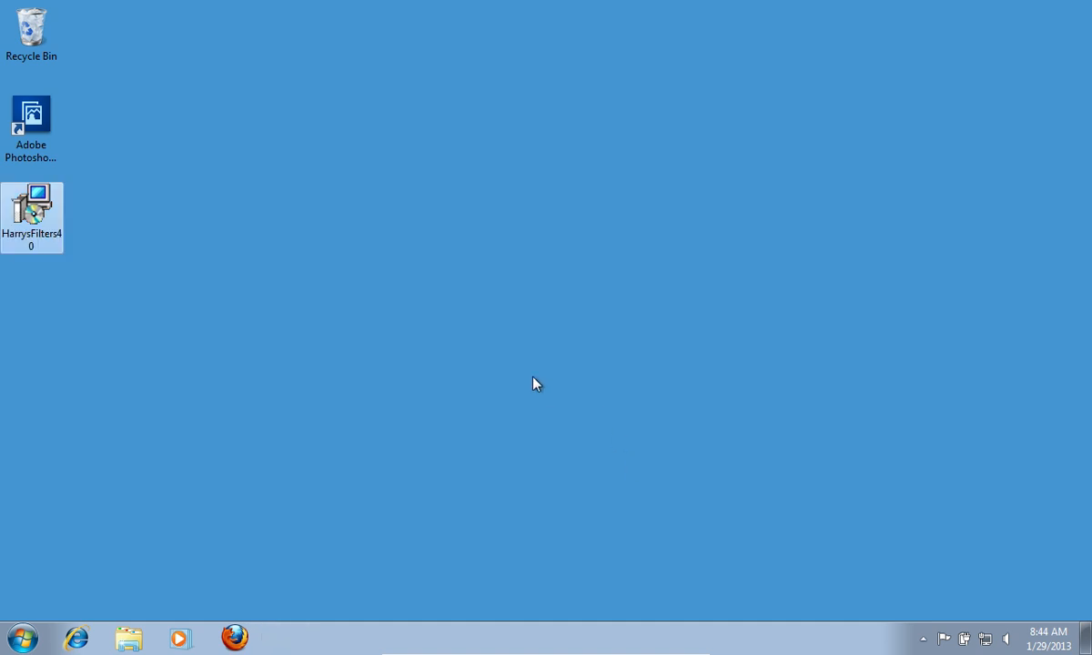
double_click(31, 113)
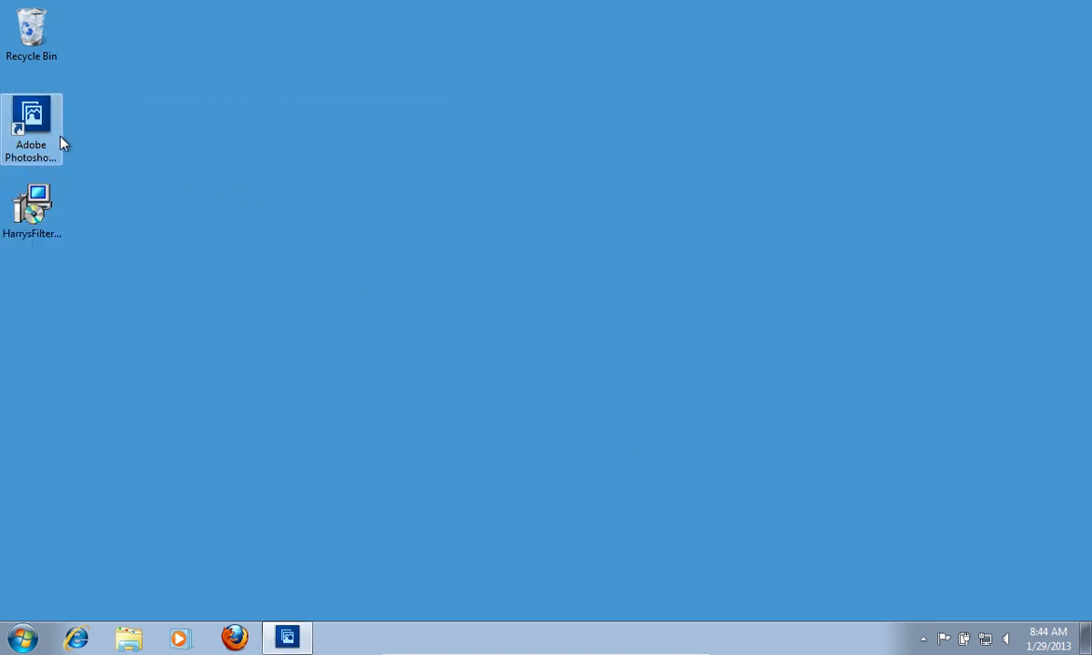
double_click(31, 113)
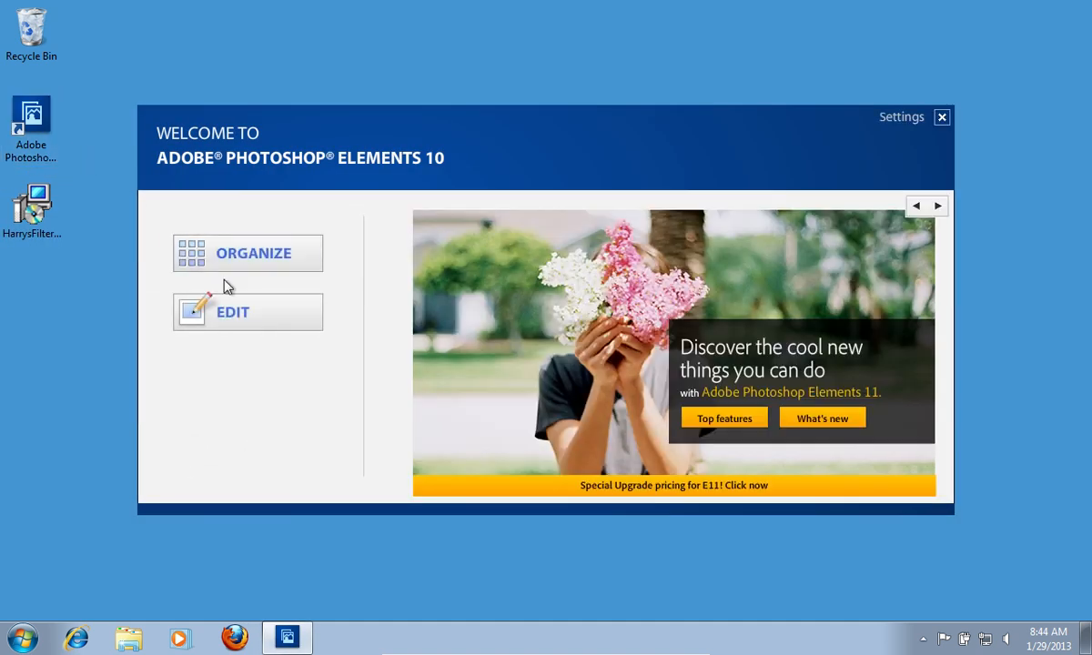
click(232, 312)
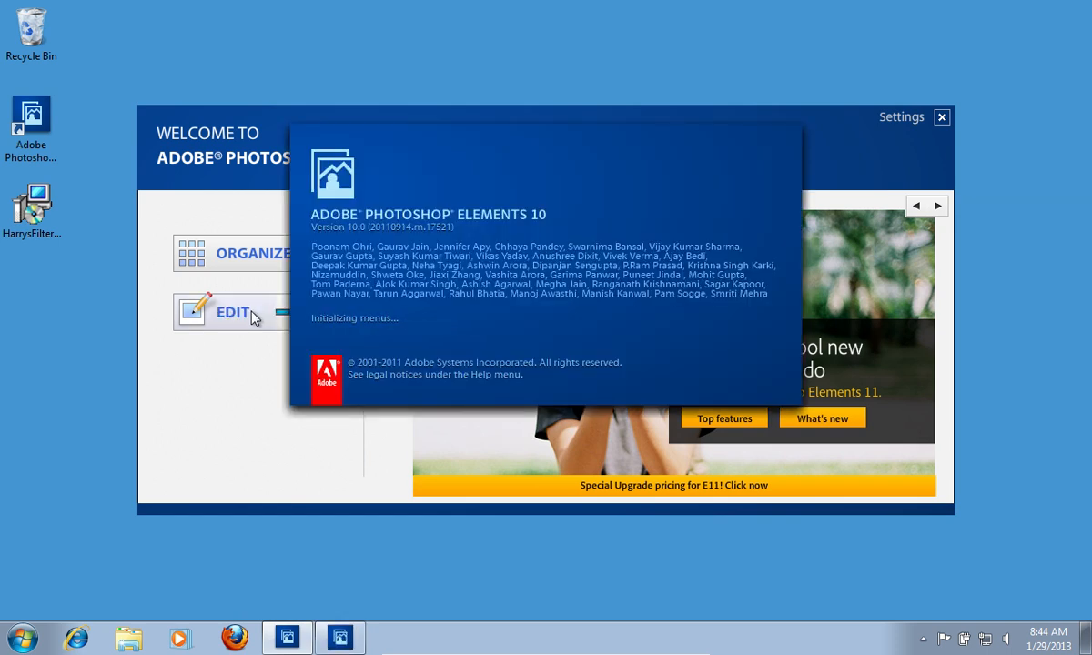
click(232, 312)
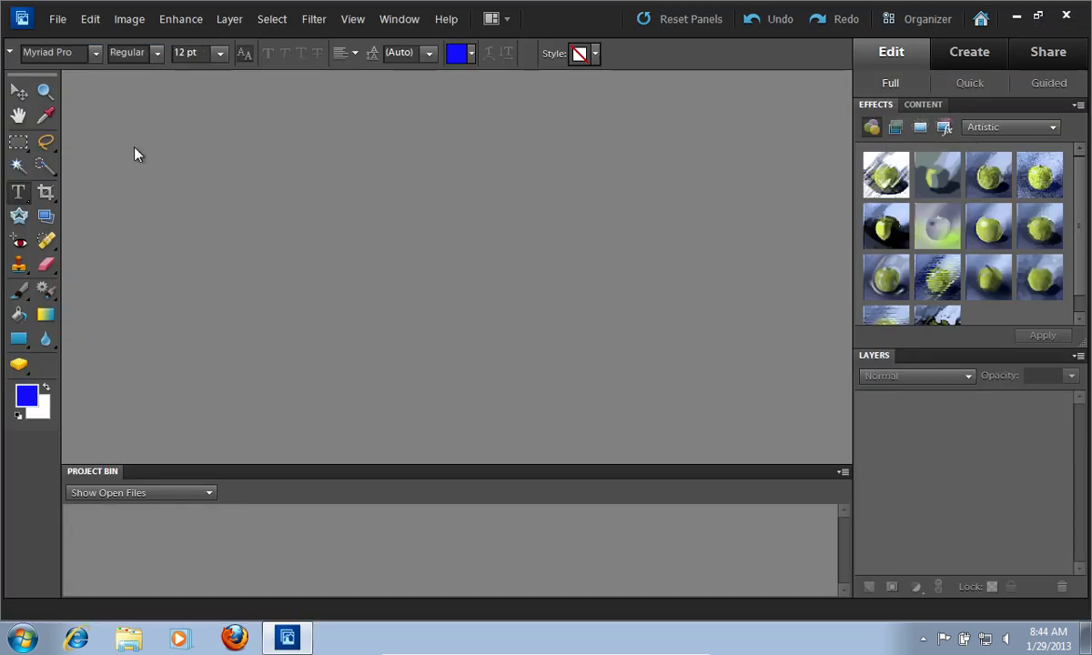
- Choose File > New > Blank File
click(56, 19)
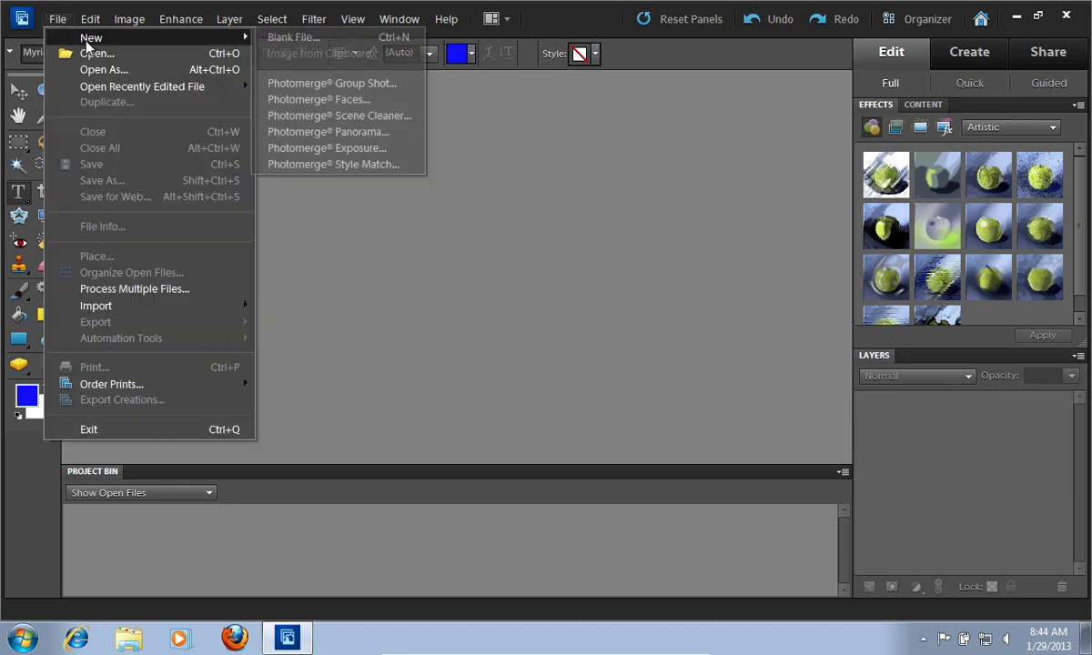
mouse_move(293, 41)
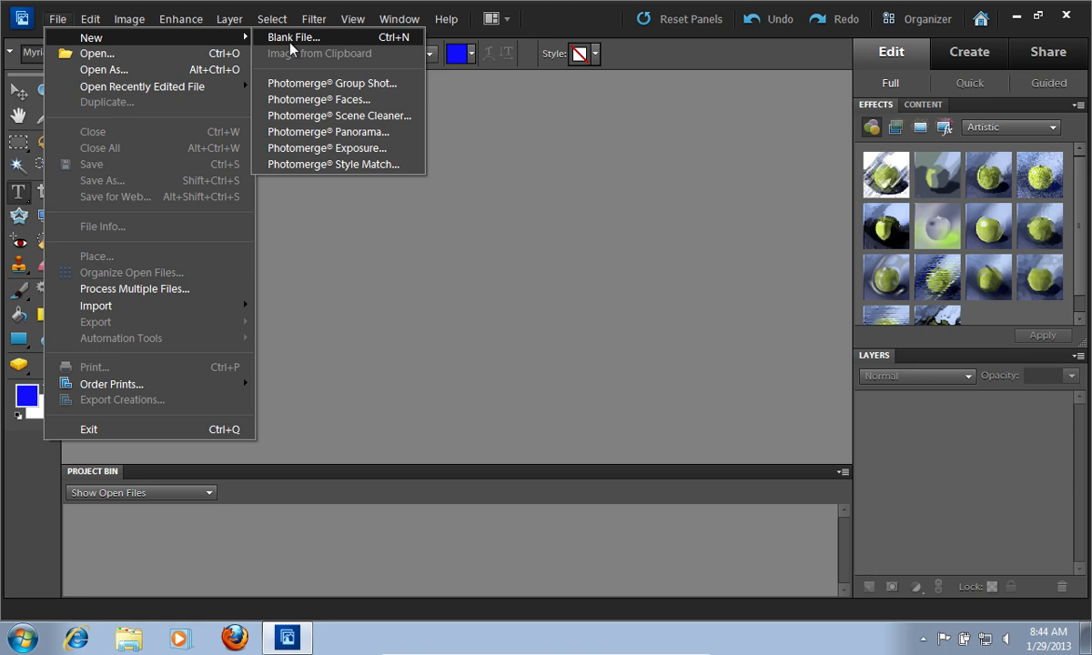
click(292, 36)
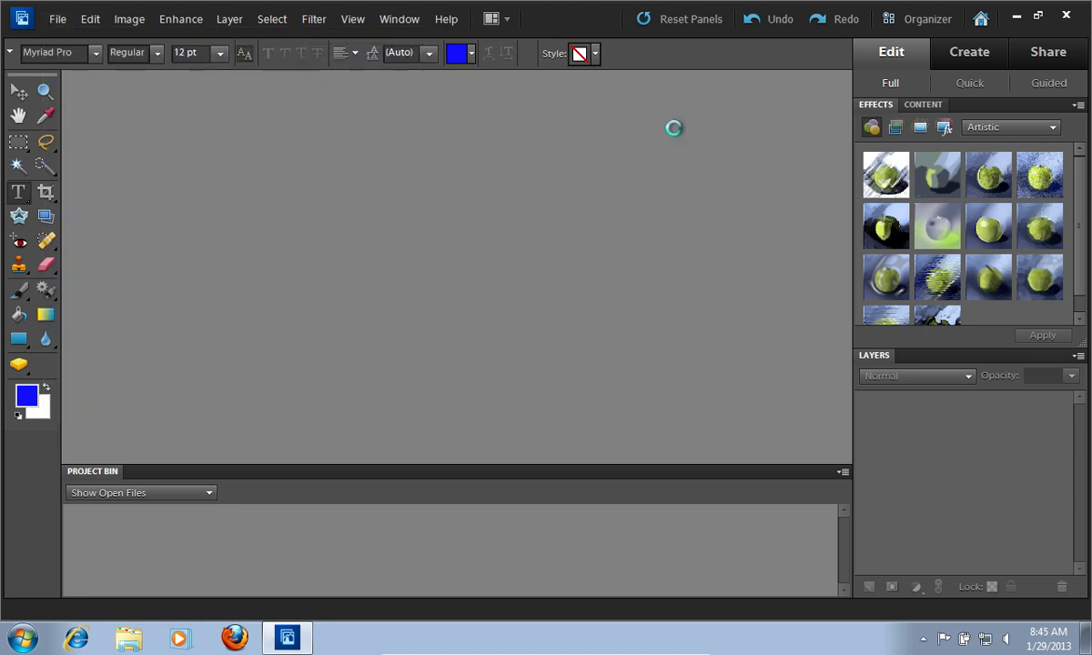
- Open the Filter menu to find Harrys Filters 4.0 under The Plugin Site
click(313, 19)
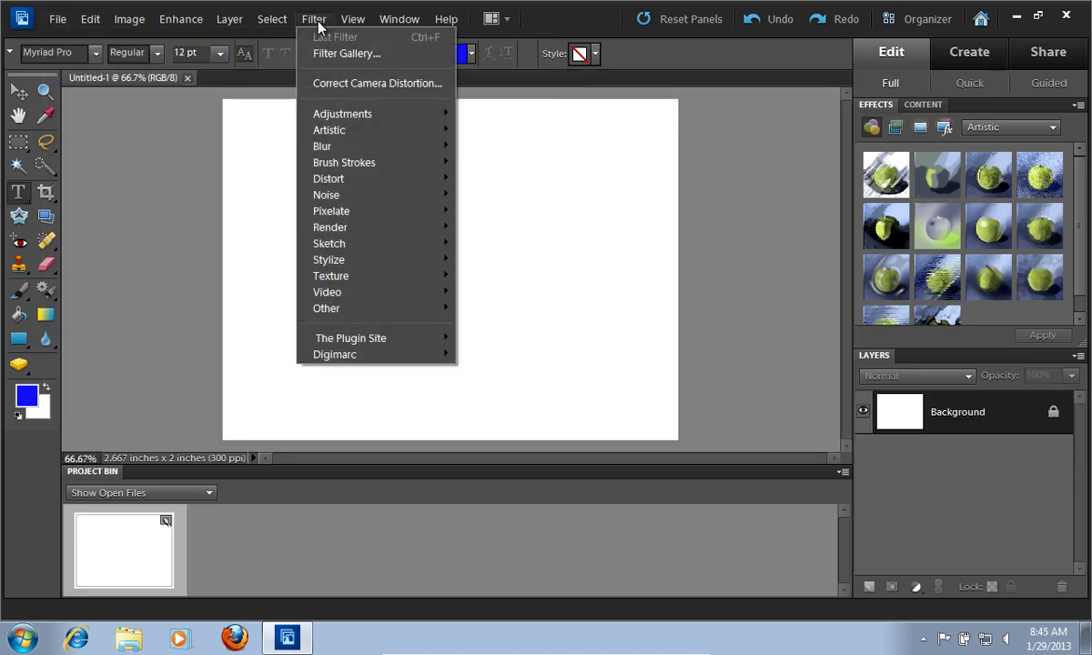
mouse_move(382, 331)
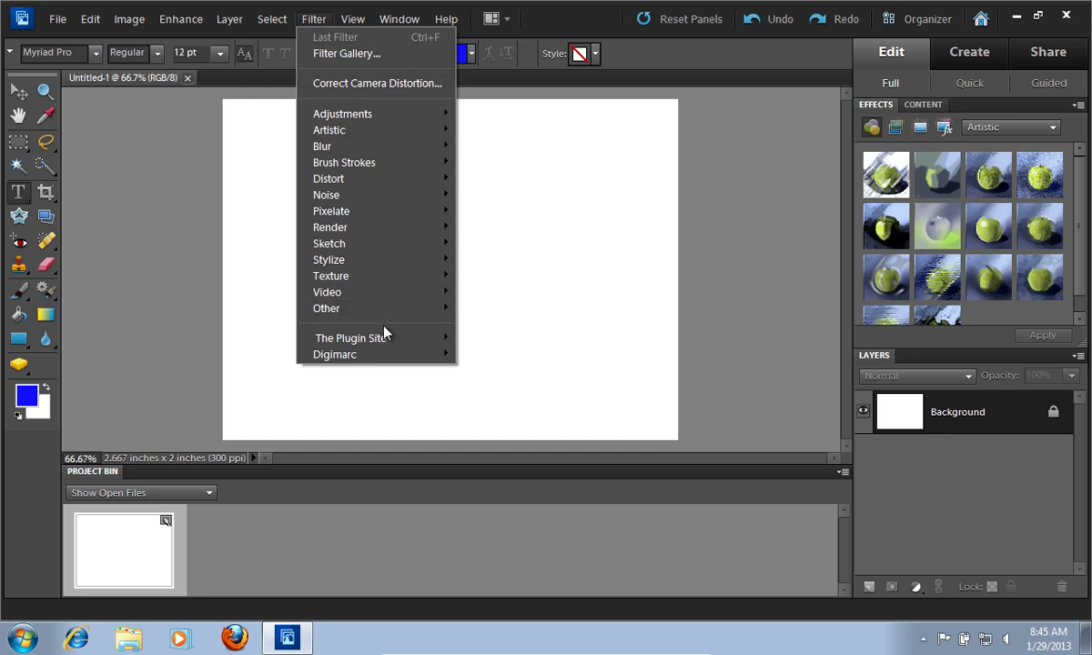
mouse_move(351, 338)
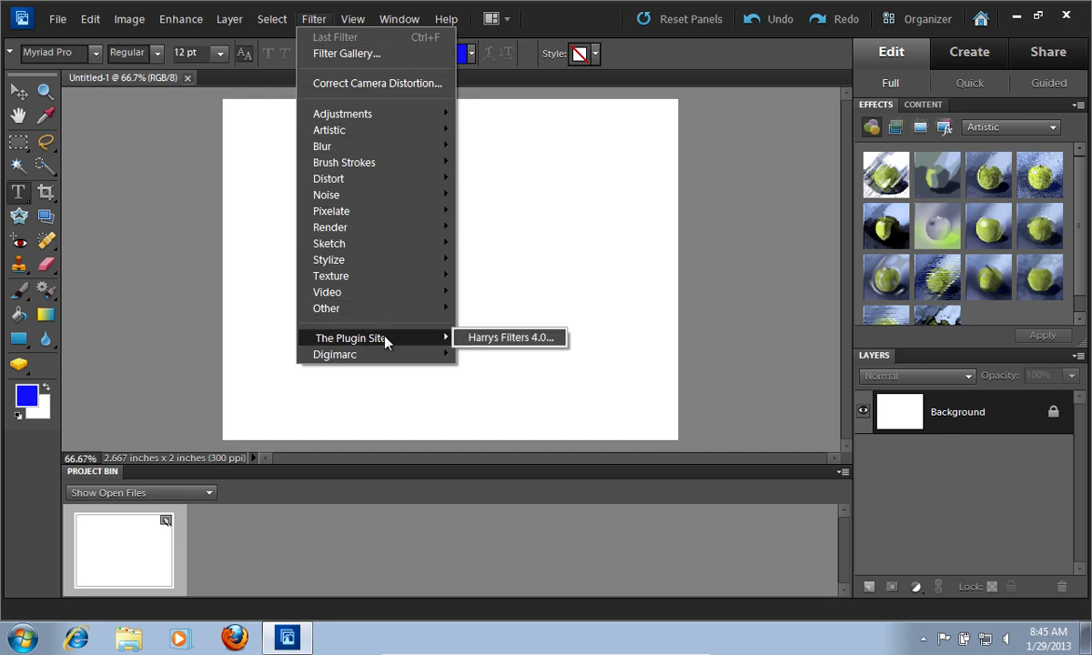